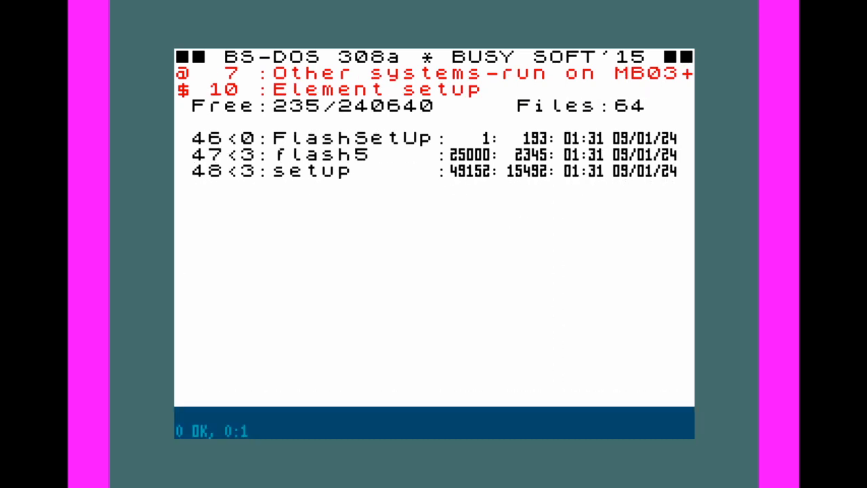
Exit the BS-DOS listing to the .browse browser at the card's root folder.
{"action": "scroll", "scroll_direction": "down", "scroll_amount": 3}
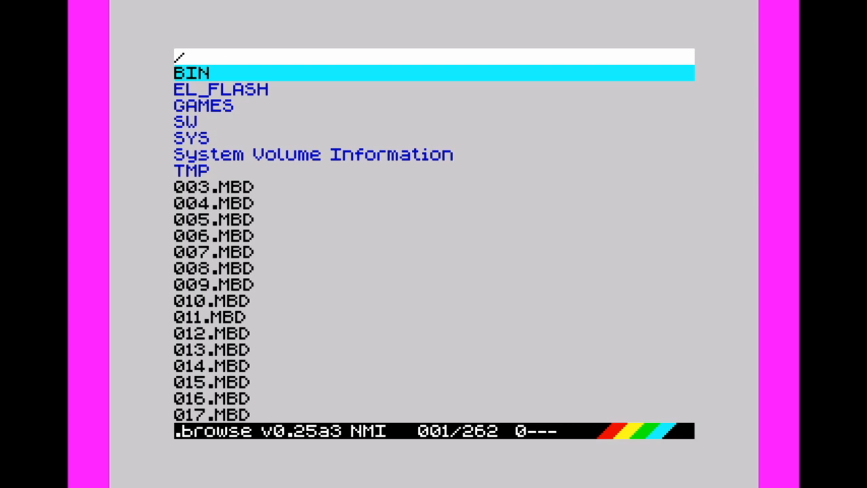
Navigate into /SW/ZXFTPC~1/ and load SARA11EL.TAP to start the FTP client.
{"action": "key", "text": "down"}
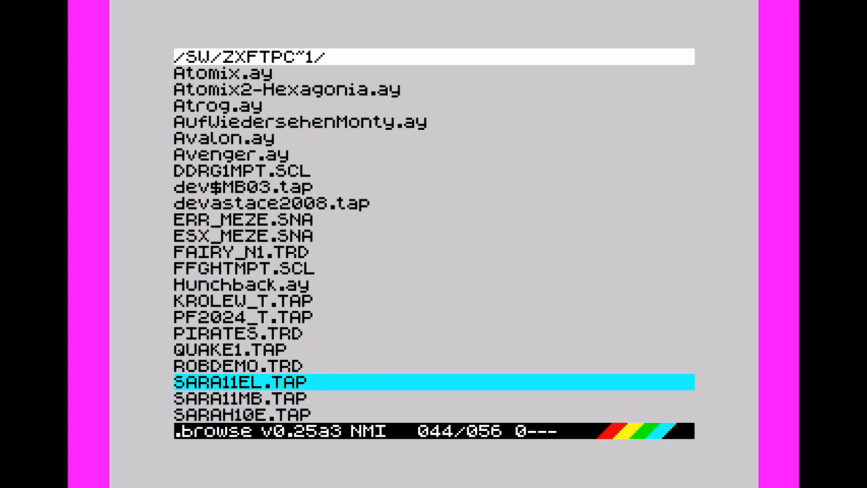
{"action": "scroll", "scroll_direction": "down", "scroll_amount": 3}
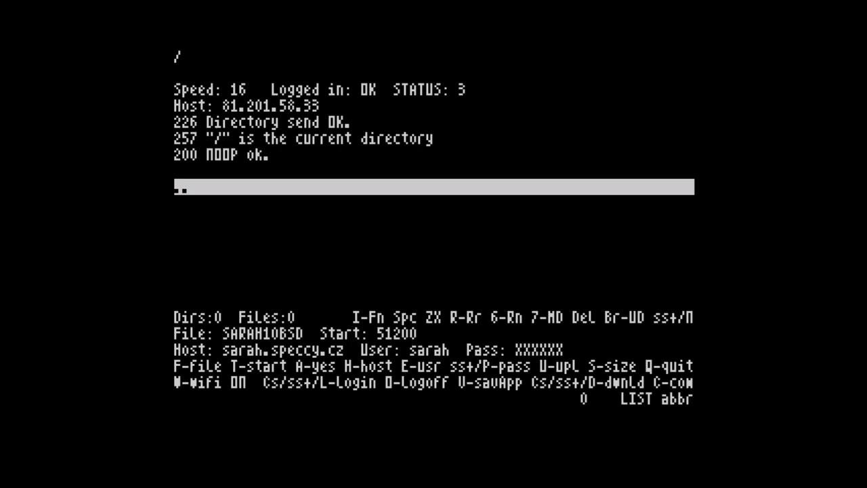
Set the host to 192.168.0.103 and connect, reaching the username prompt.
{"action": "key", "text": "h"}
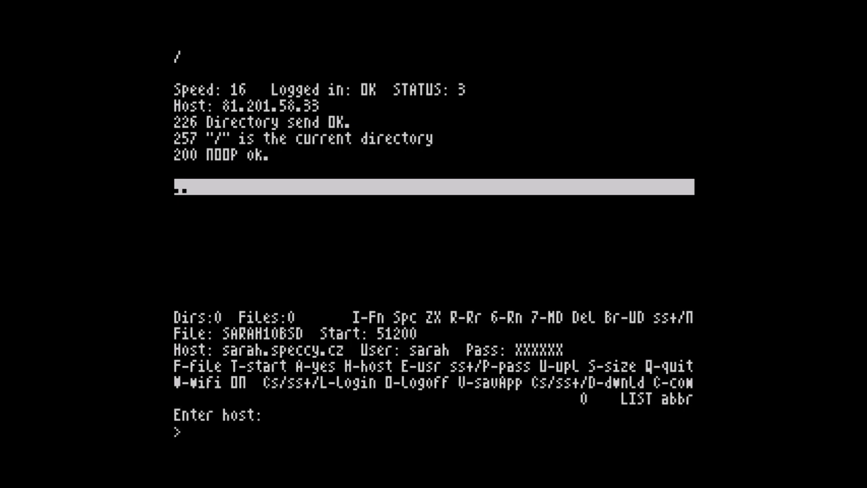
{"action": "type", "text": "192.168M"}
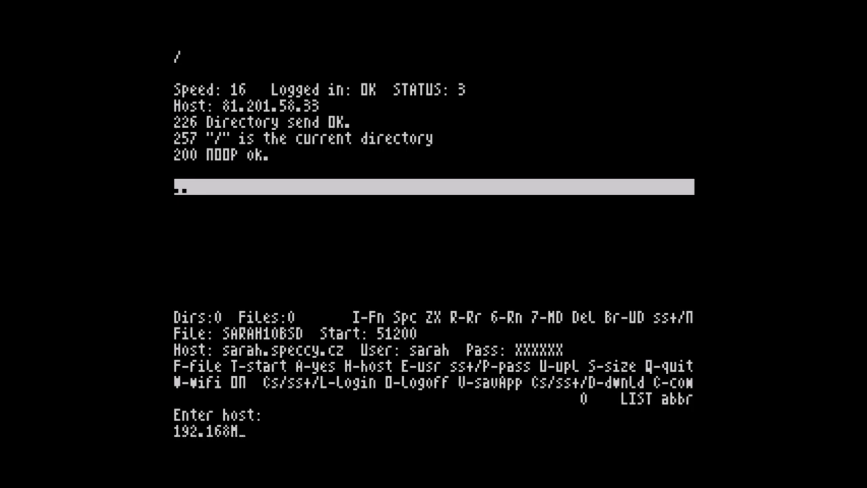
{"action": "type", "text": ".0"}
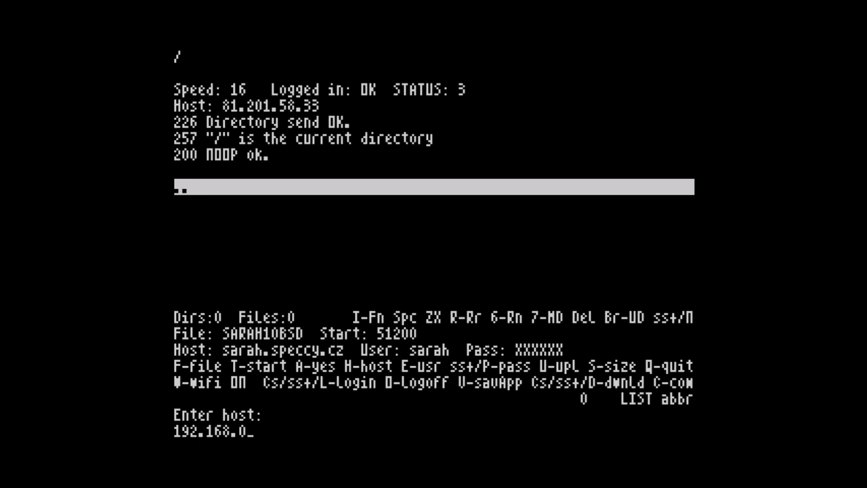
{"action": "type", "text": "103"}
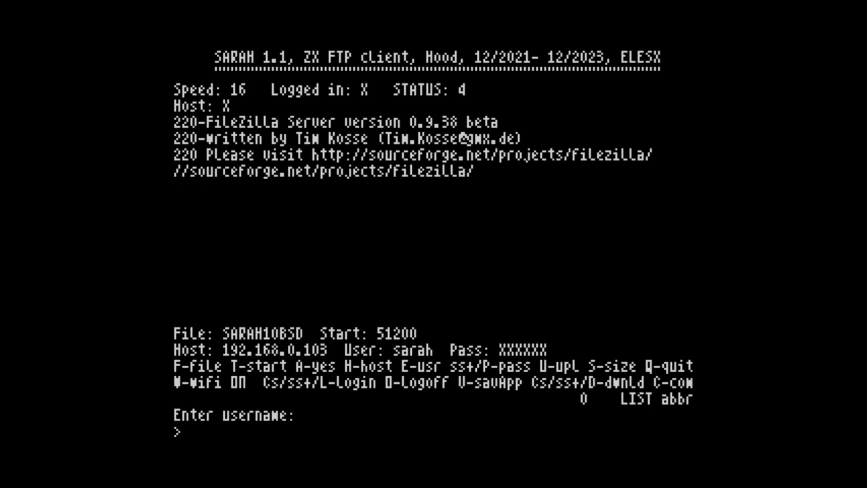
Log in as user hood and search the server's root listing for 'bit'.
{"action": "type", "text": "hood"}
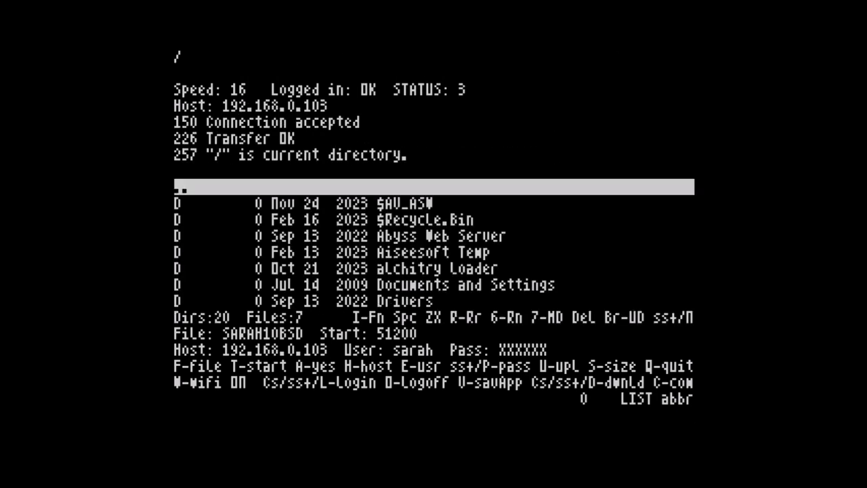
{"action": "key", "text": "f"}
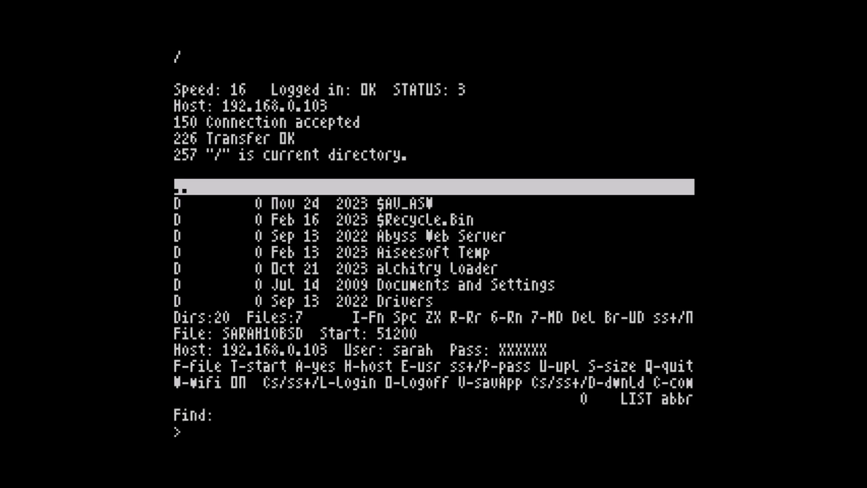
{"action": "type", "text": "bit"}
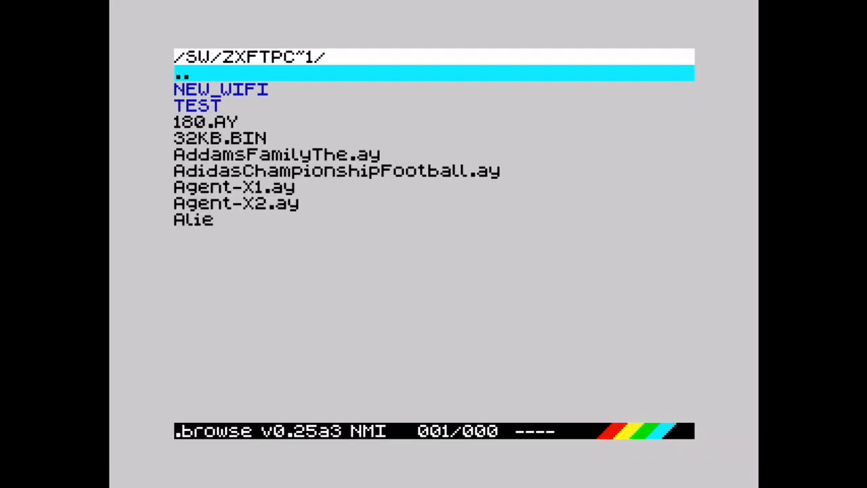
View the /SW/ZXFTPC~1/ directory contents in the .browse browser.
{"action": "left_click", "coordinate": [181, 75]}
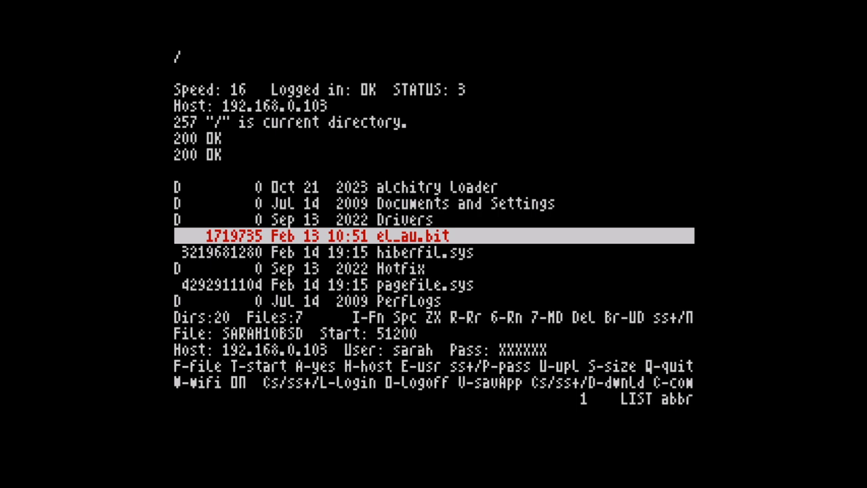
Download el_au.bit from the server root, reaching 708025 bytes before error 26.
{"action": "key", "text": "d"}
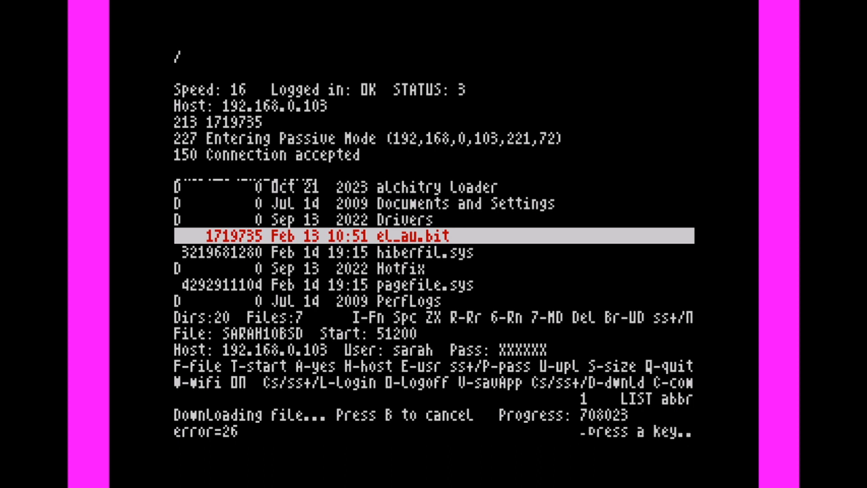
{"action": "key", "text": "b"}
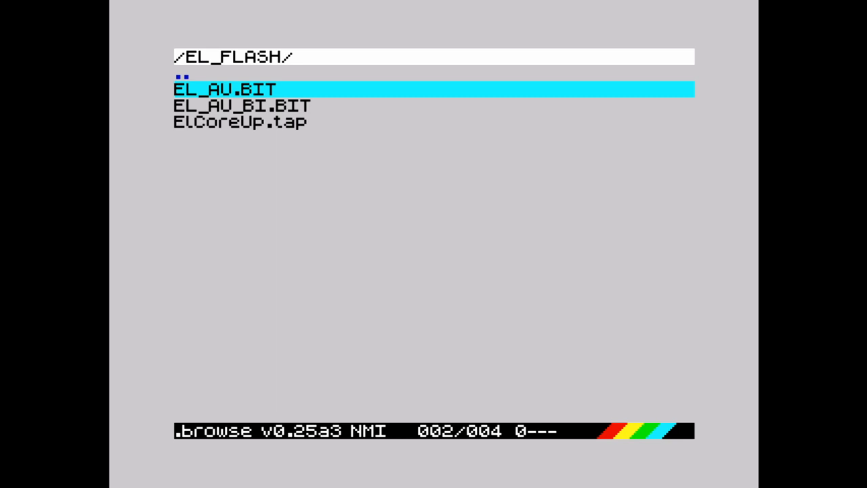
Select the old EL_AU.BIT in /EL_FLASH/ and request its deletion.
{"action": "key", "text": "Down"}
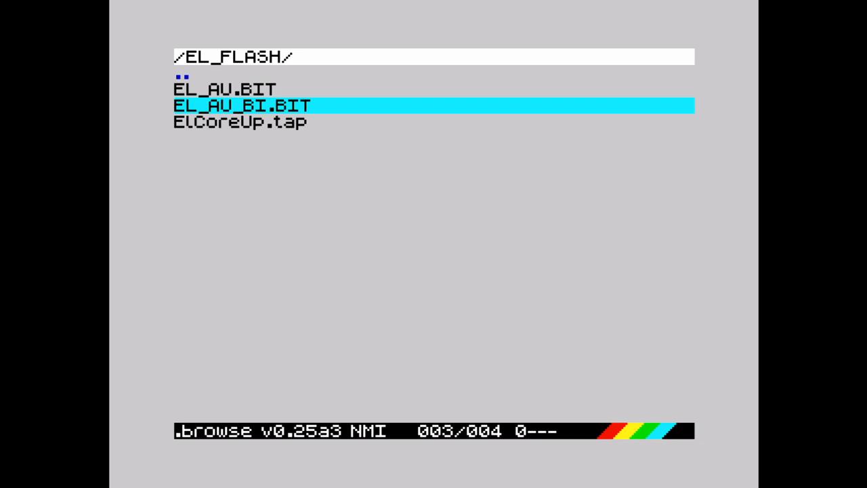
{"action": "key", "text": "Up"}
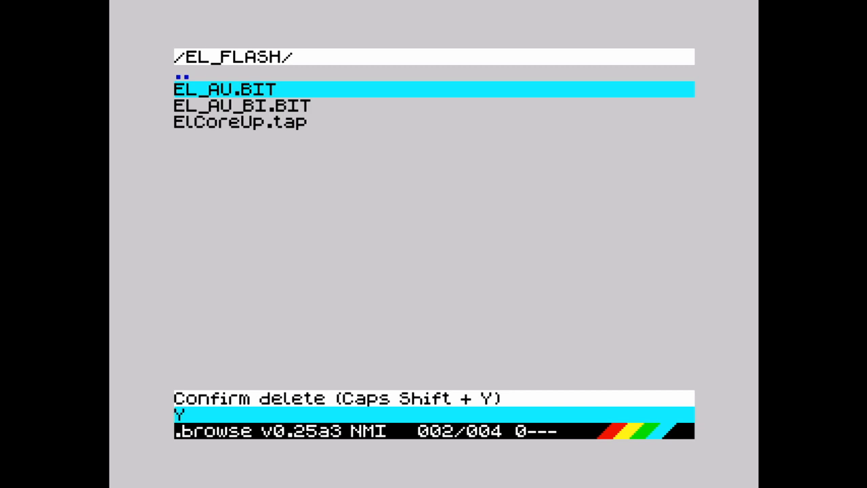
Confirm deleting old EL_AU.BIT and rename EL_AU_BI.BIT to EL_AU.BIT.
{"action": "key", "text": "y"}
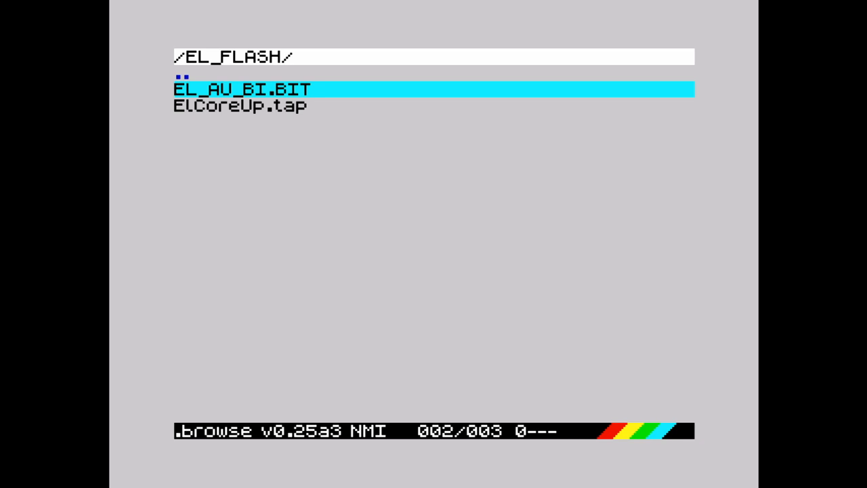
{"action": "key", "text": "h"}
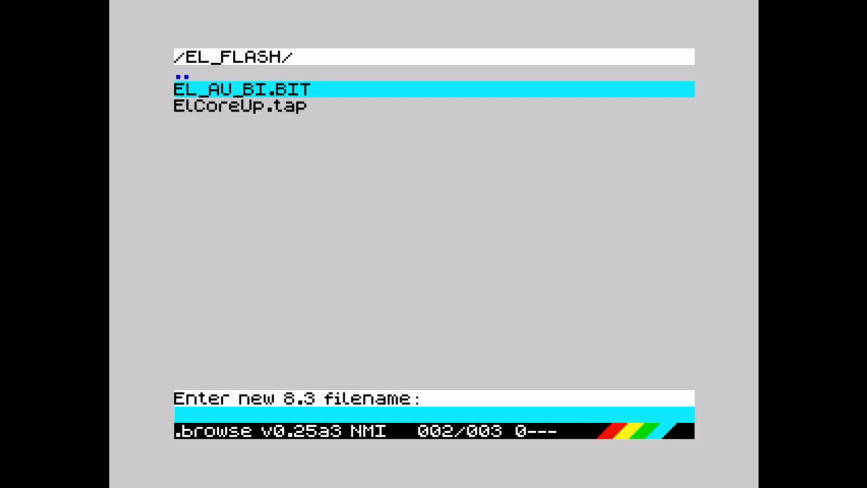
{"action": "type", "text": "EL_A"}
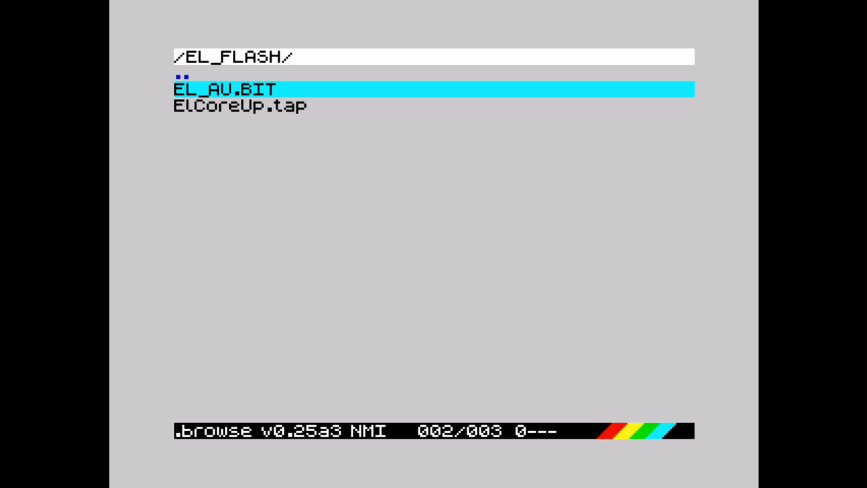
Run ElCoreUp.tap and press U to erase and program the flash with el_au.bit.
{"action": "key", "text": "Down"}
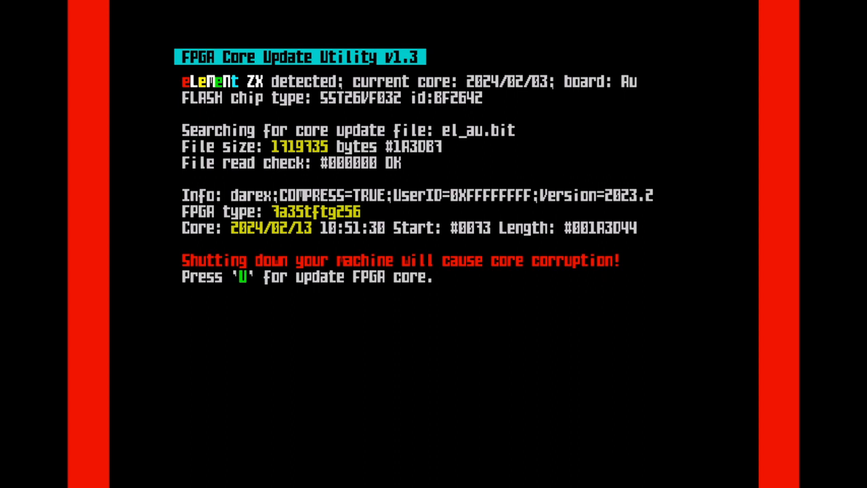
{"action": "key", "text": "u"}
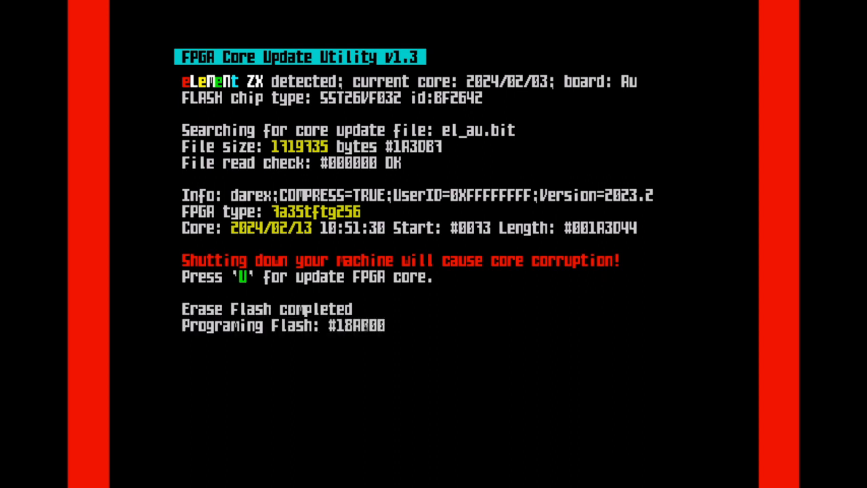